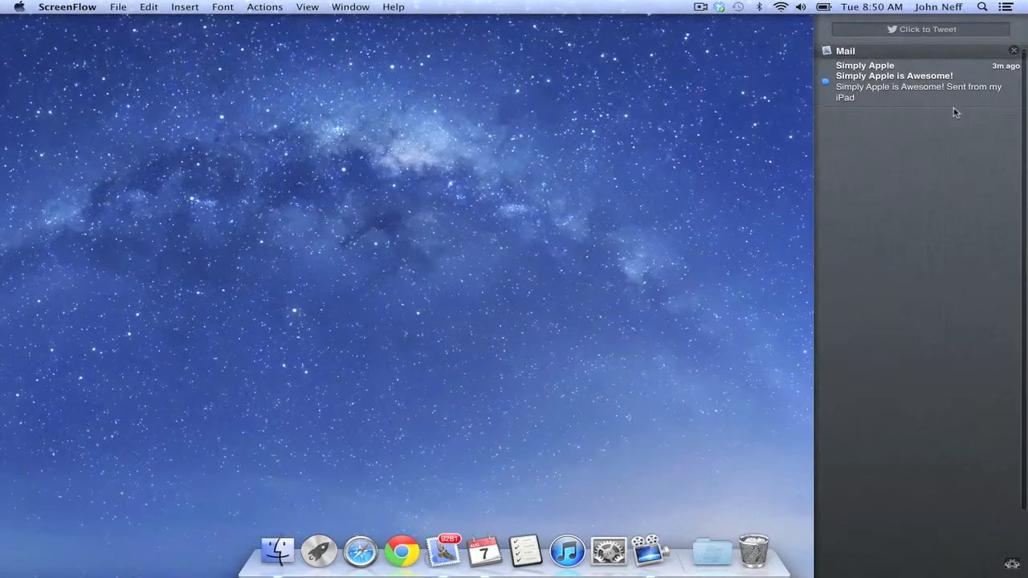
Switch Show Alerts and Banners off until tomorrow, leaving the Mail notification listed
scroll("down", 3)
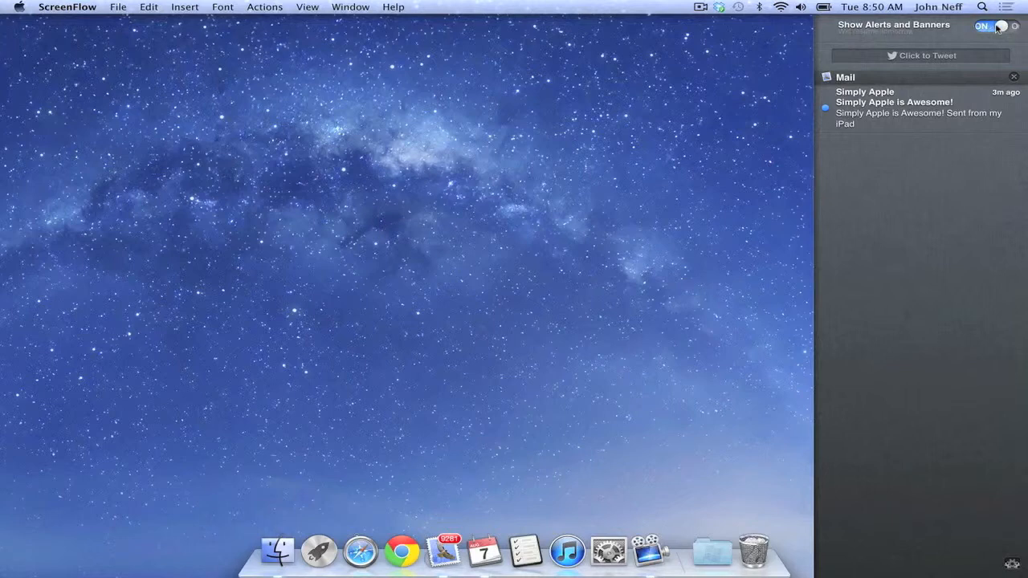
left_click(994, 26)
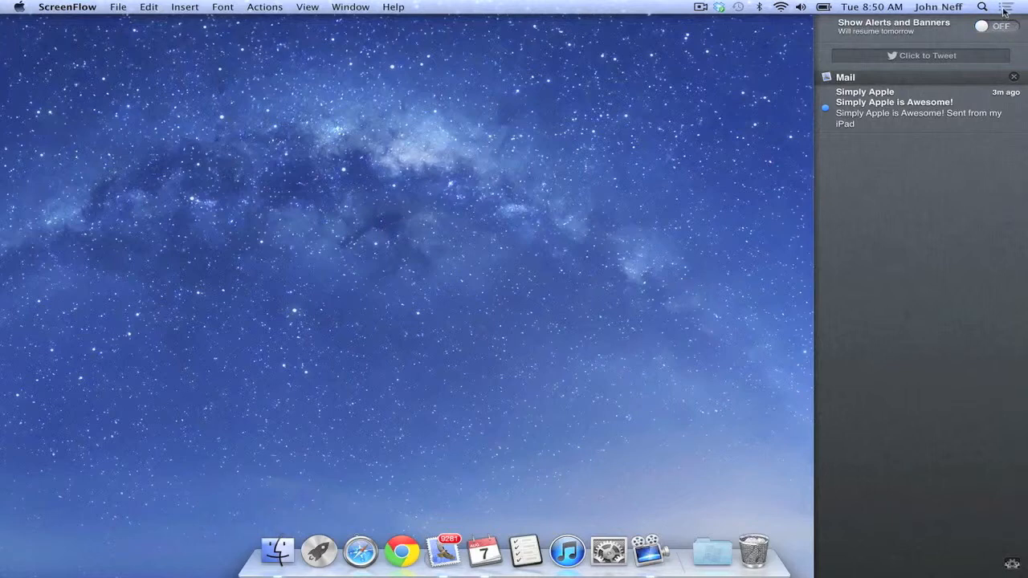
mouse_move(898, 44)
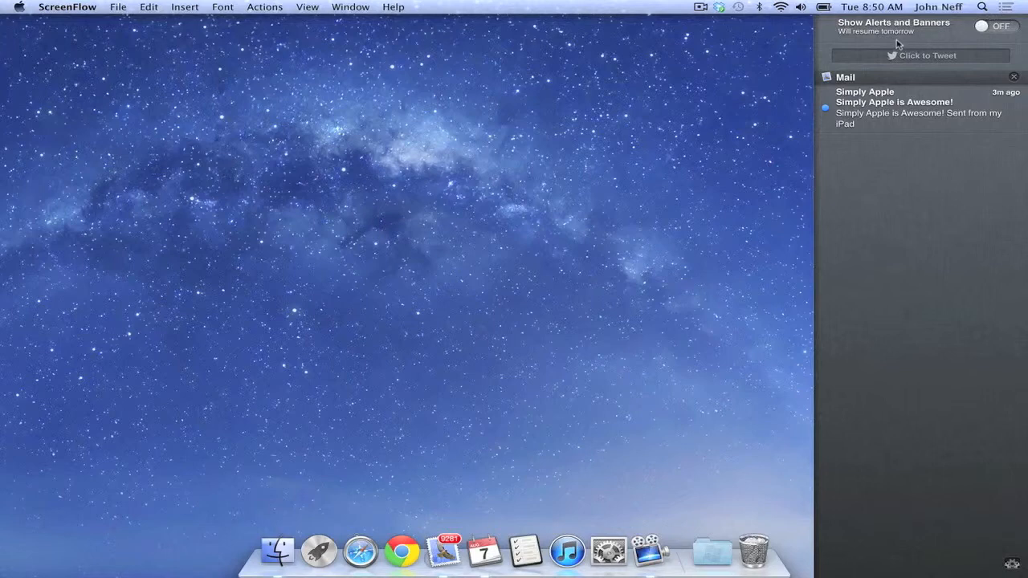
mouse_move(871, 39)
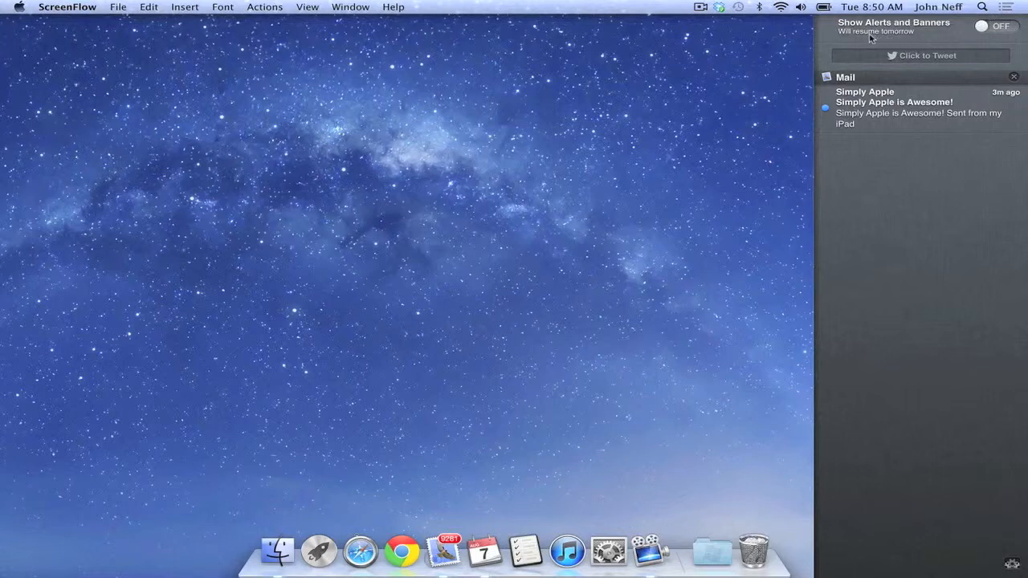
mouse_move(696, 125)
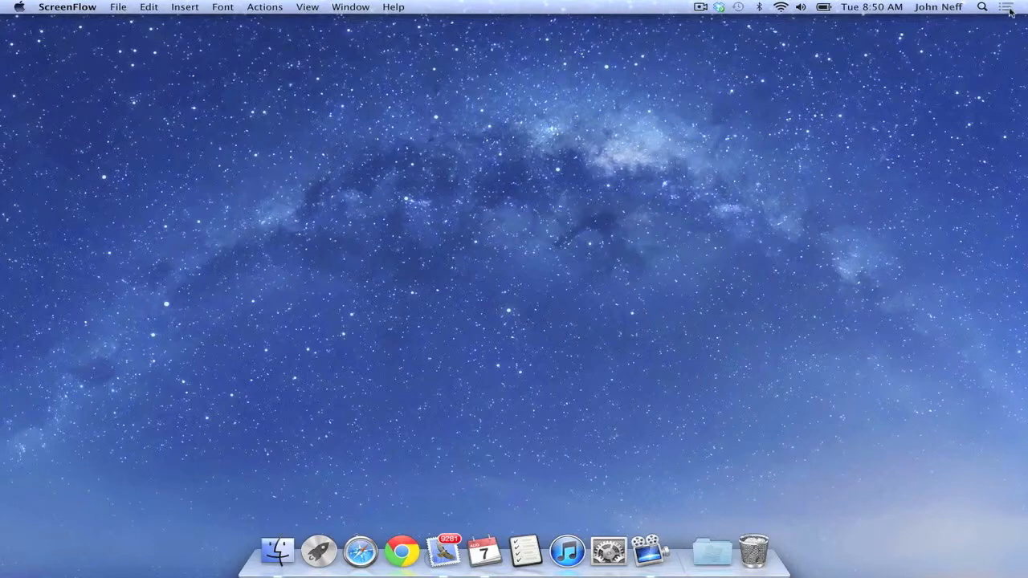
left_click(1009, 6)
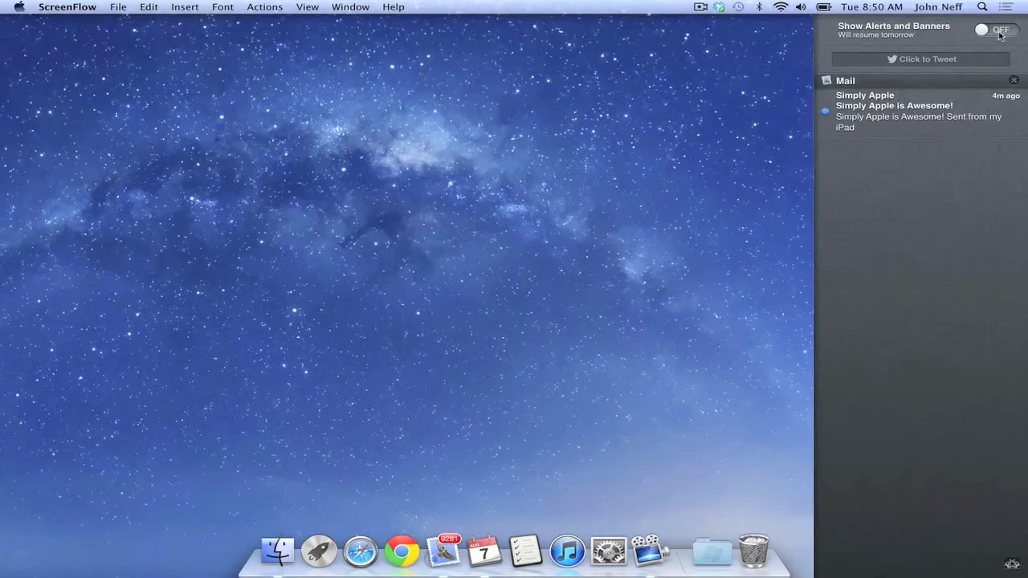
left_click(996, 29)
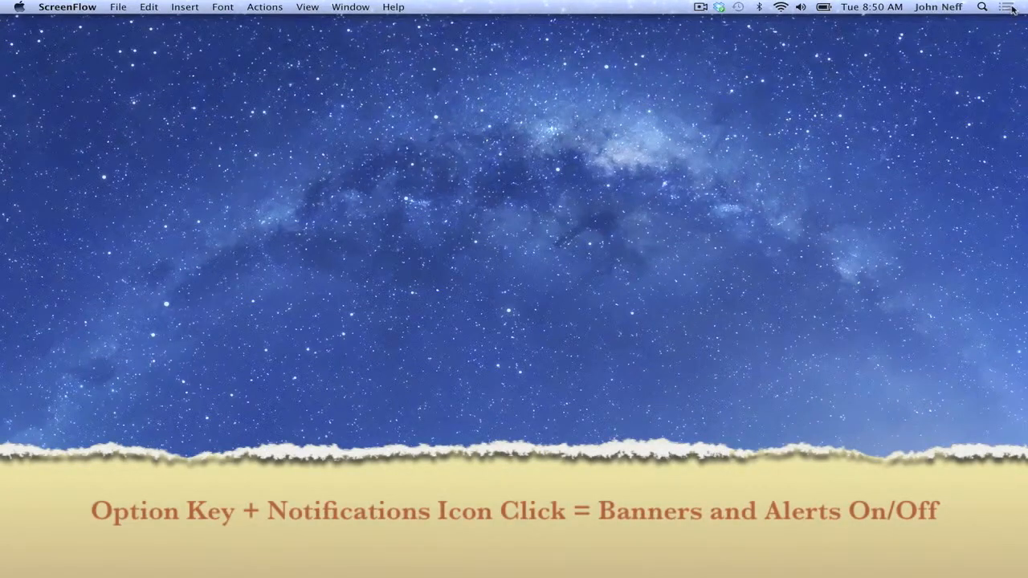
Open Notification Center and toggle Show Alerts and Banners off, then back on
left_click(1011, 7)
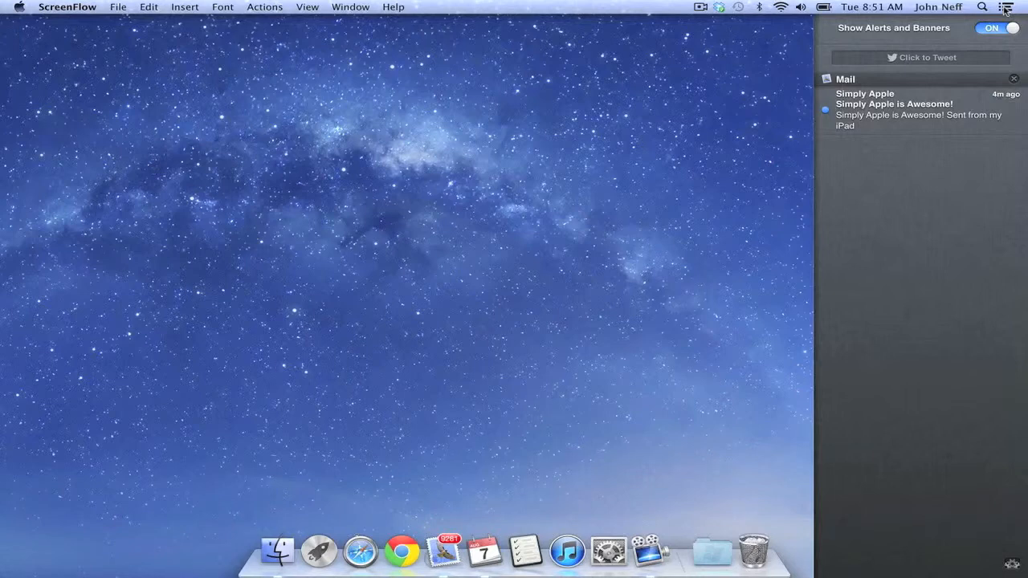
left_click(994, 27)
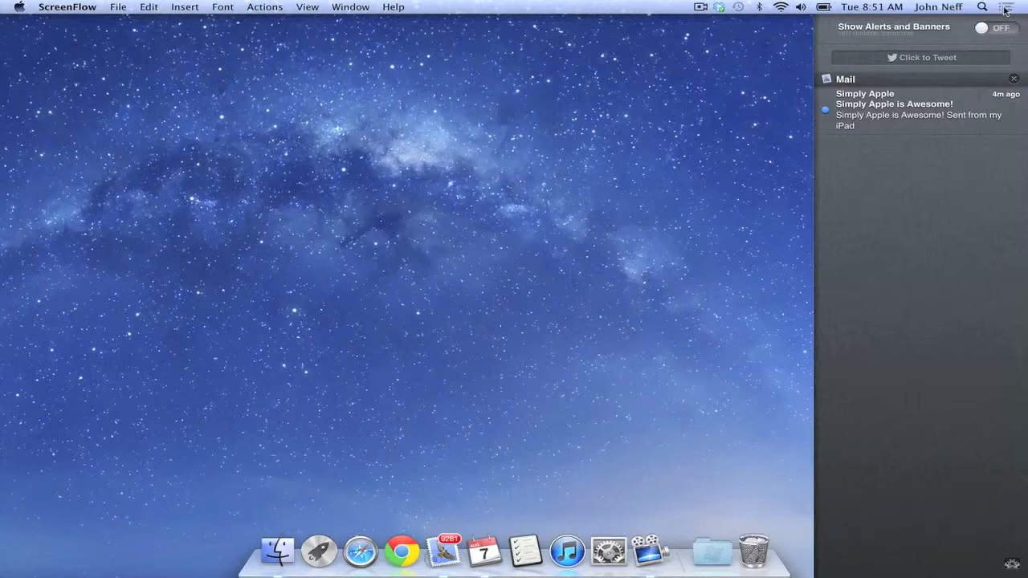
left_click(994, 28)
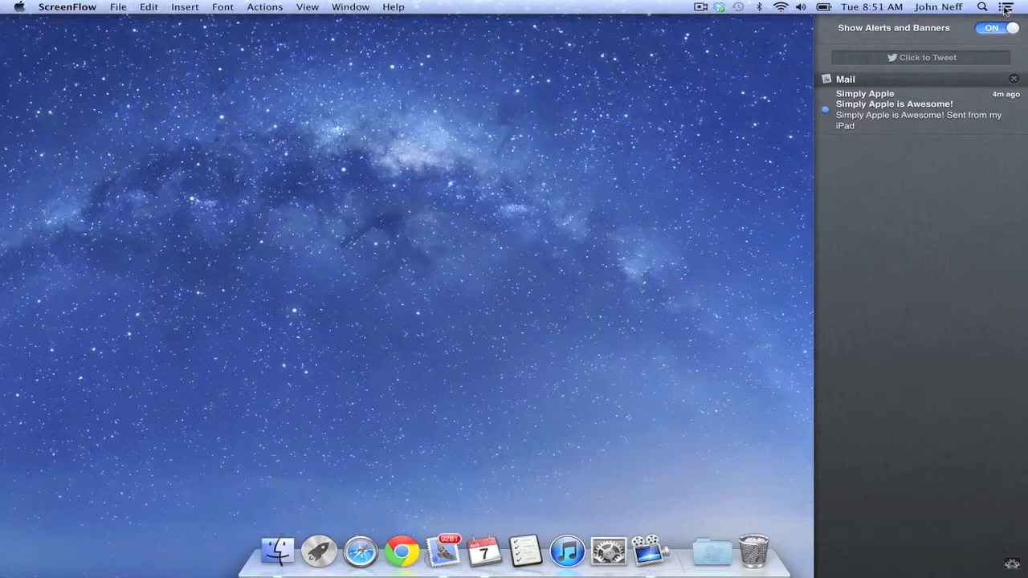